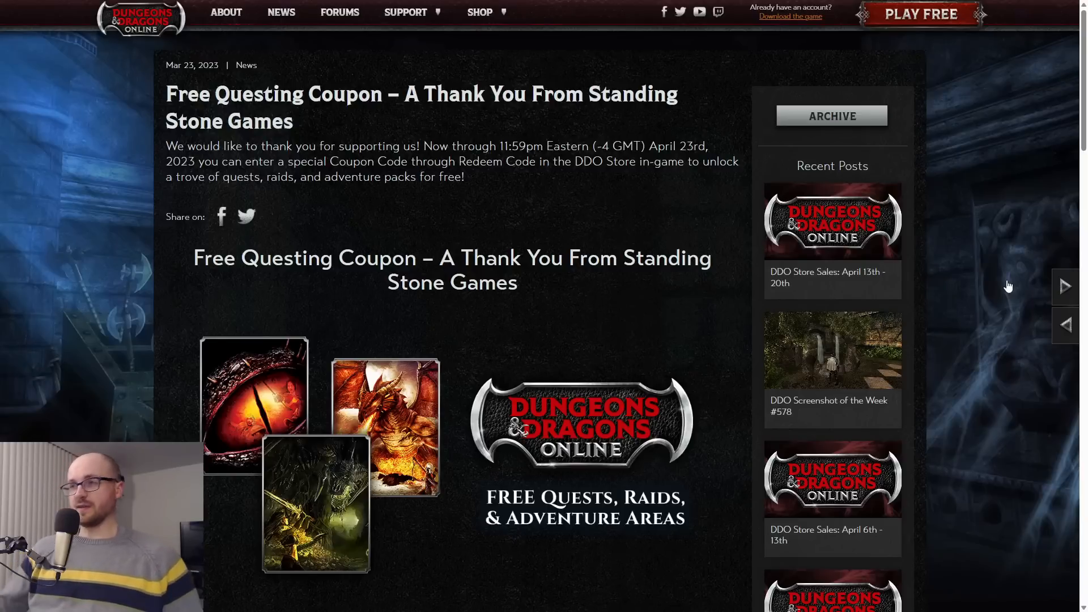
scroll(down, 3)
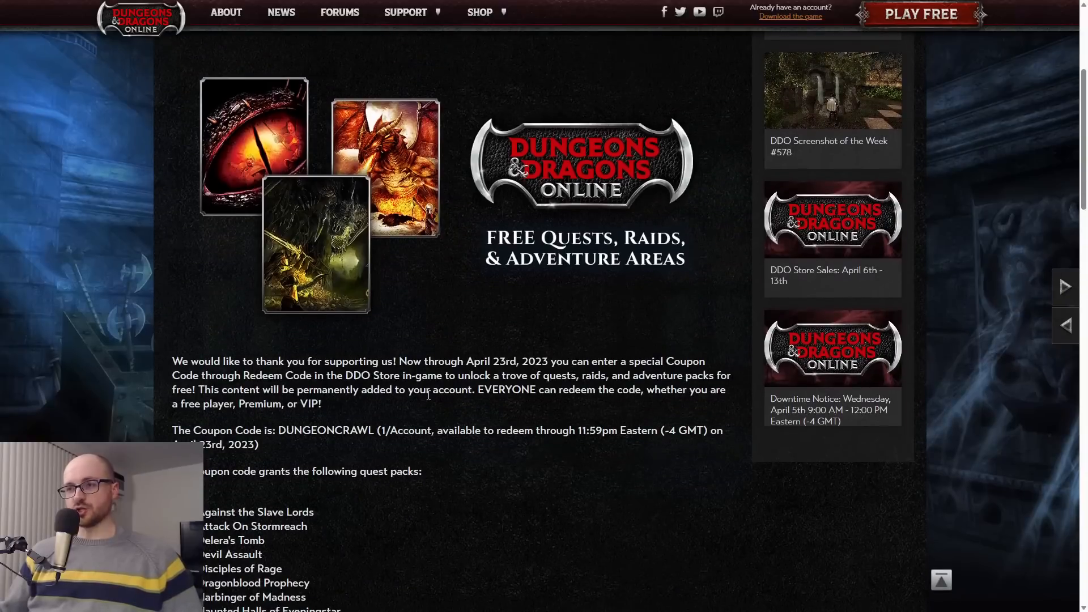
scroll(down, 3)
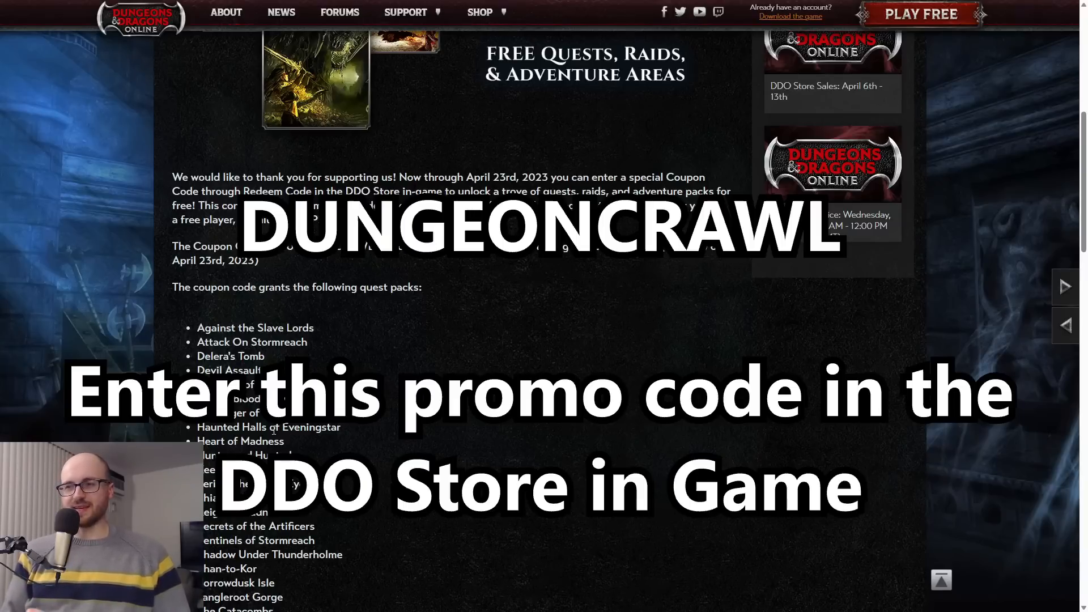
scroll(down, 3)
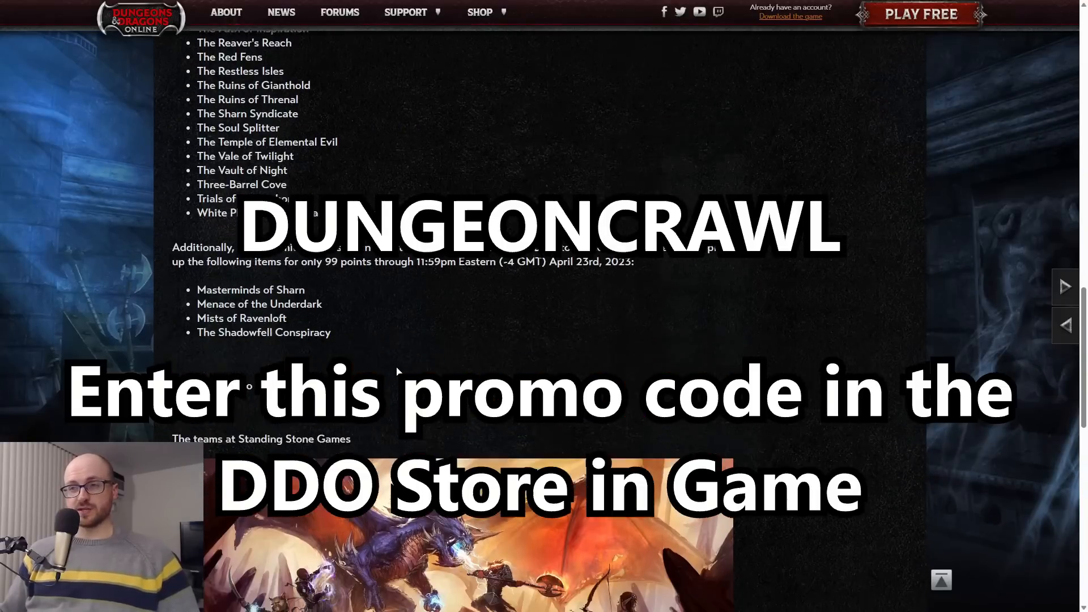
scroll(down, 3)
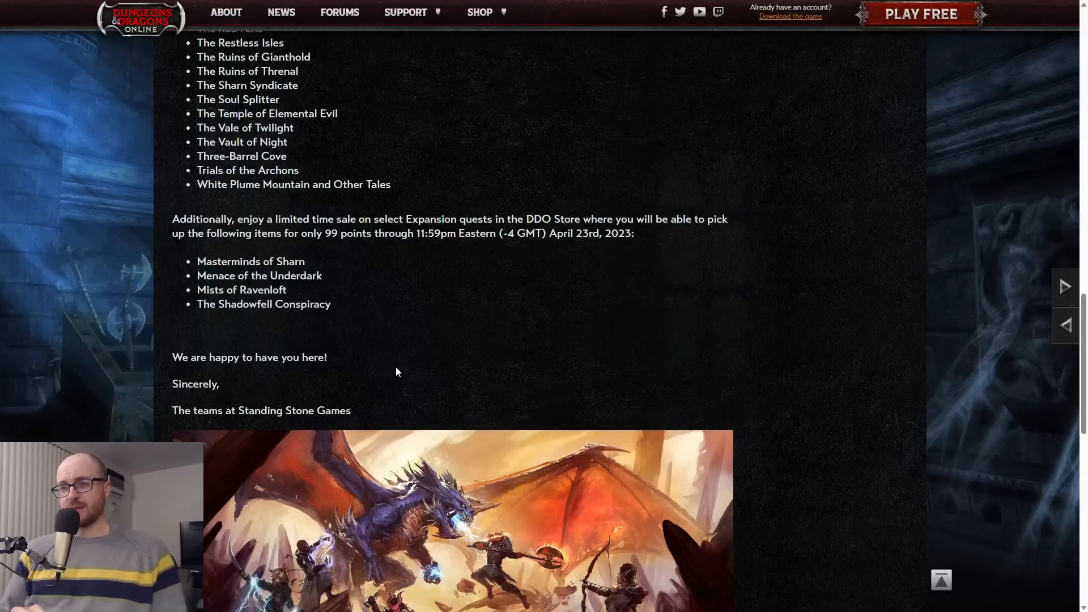
mouse_move(324, 327)
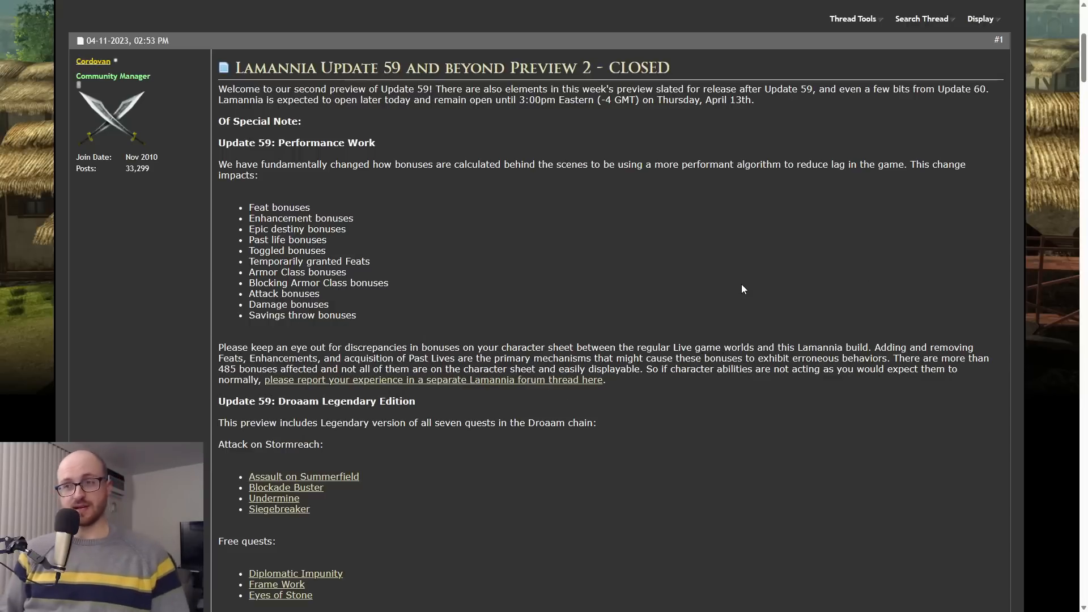
scroll(down, 3)
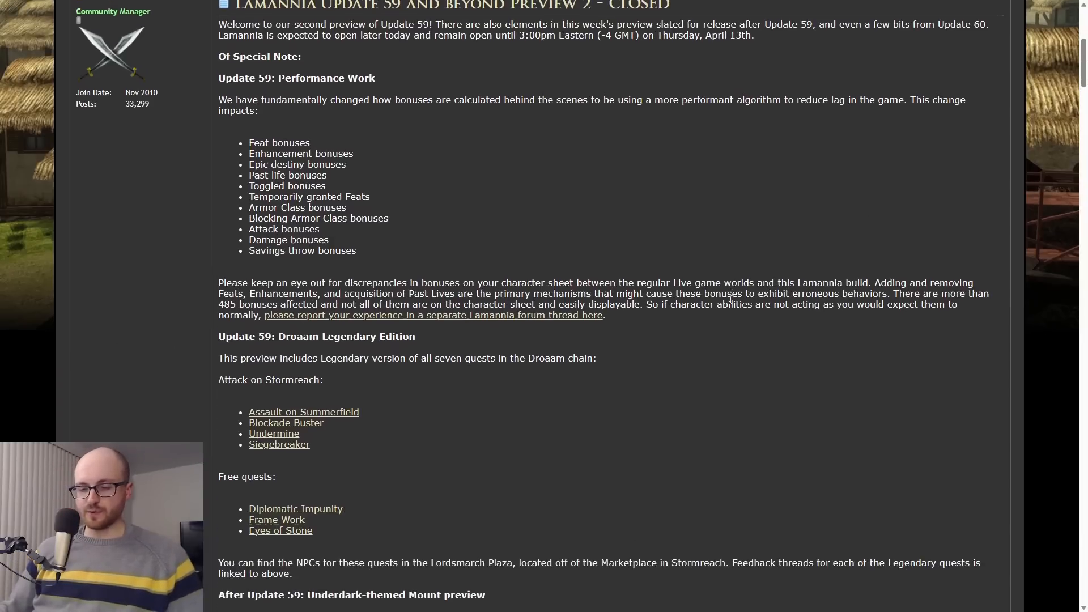
scroll(down, 3)
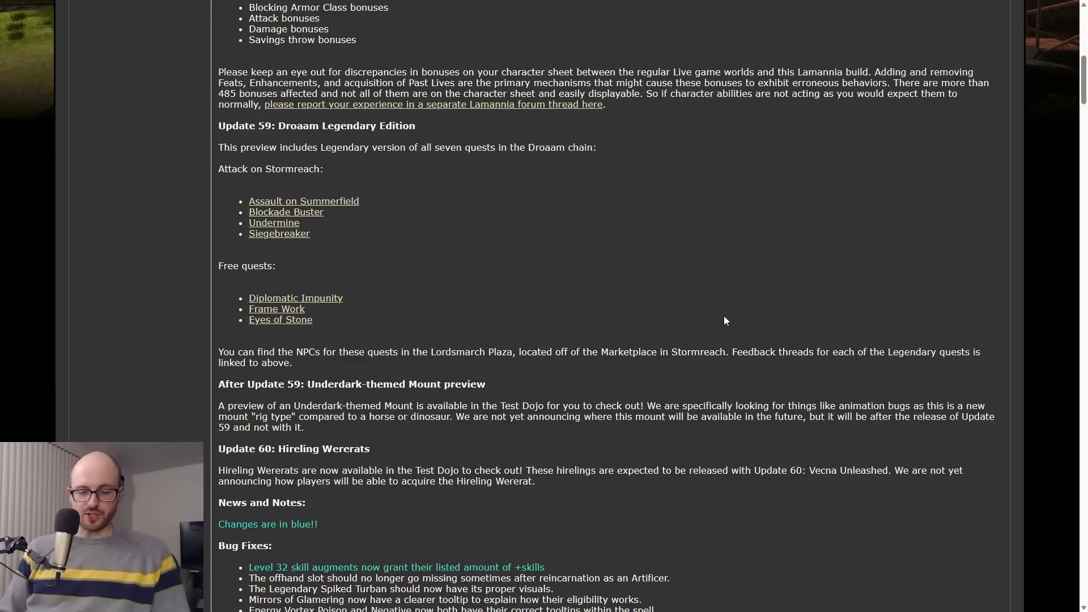
scroll(down, 3)
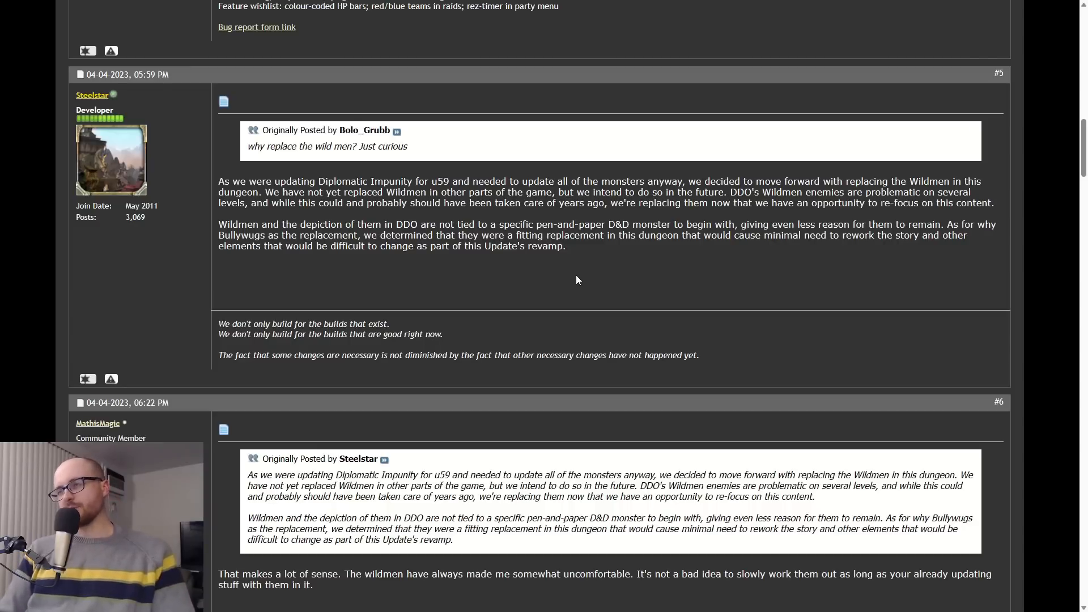